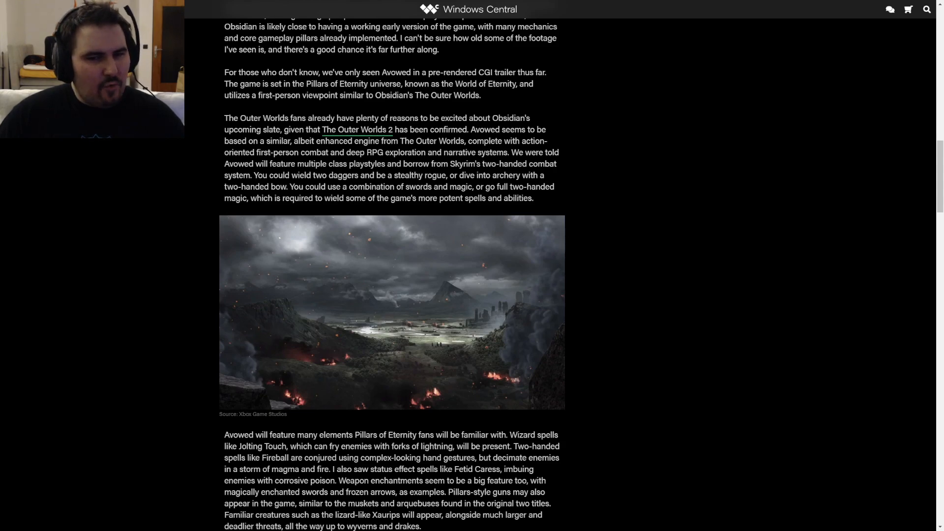
scroll(down, 3)
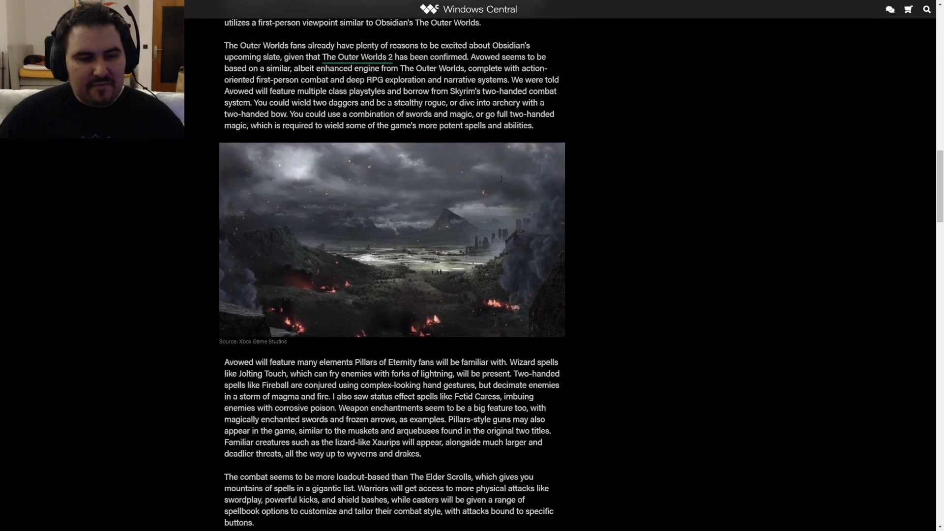
scroll(down, 3)
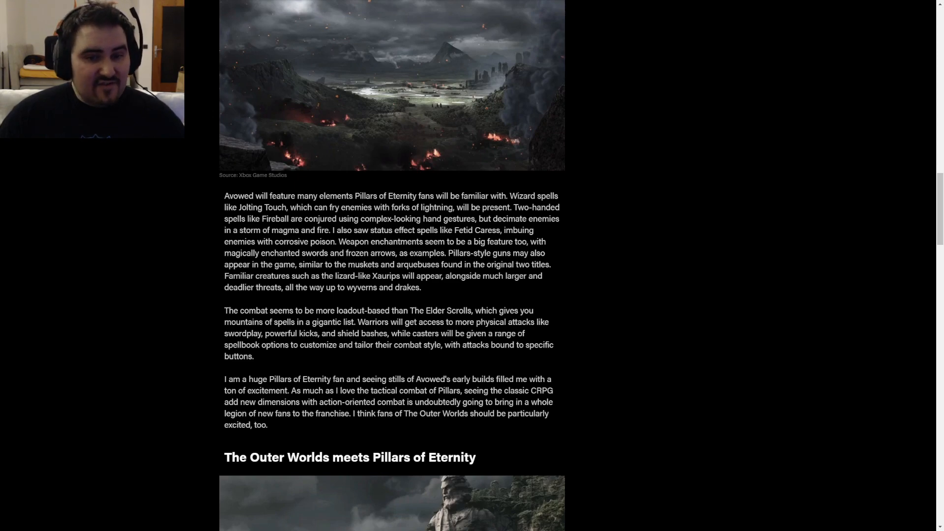
scroll(down, 3)
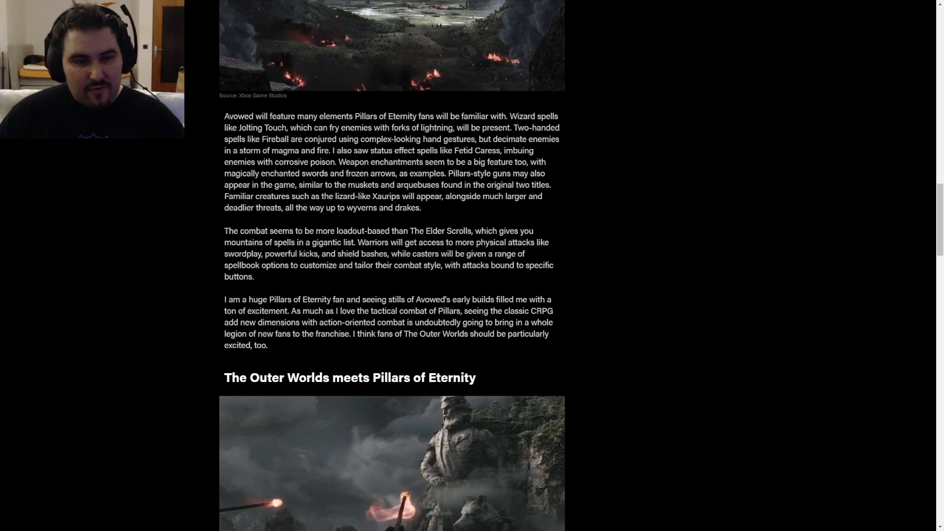
scroll(down, 3)
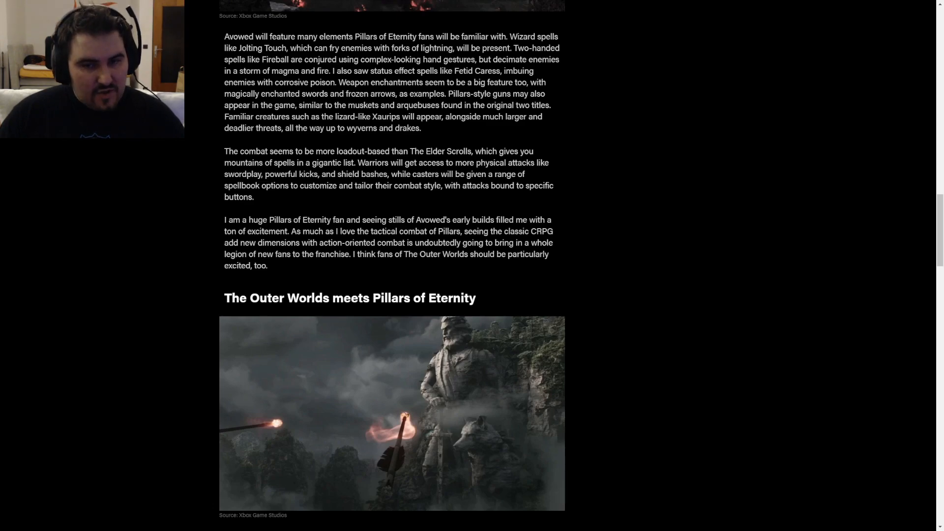
scroll(down, 3)
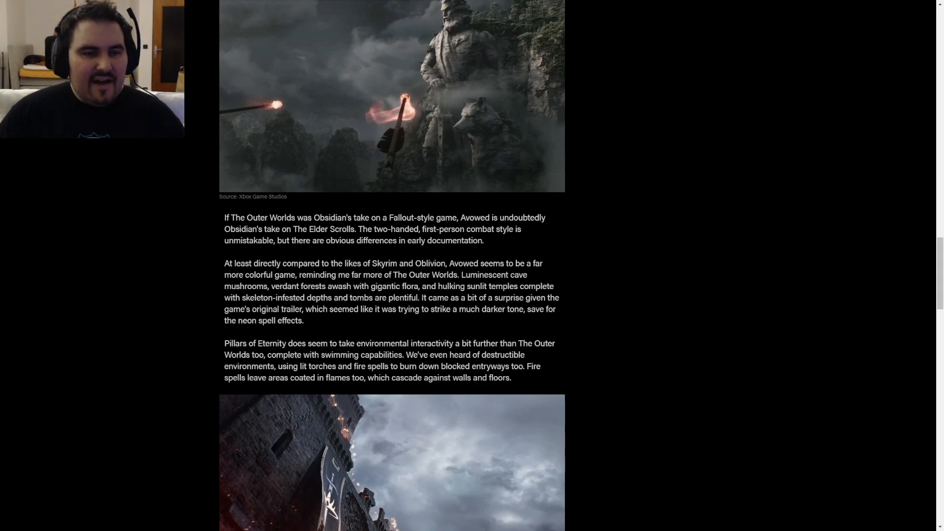
scroll(down, 3)
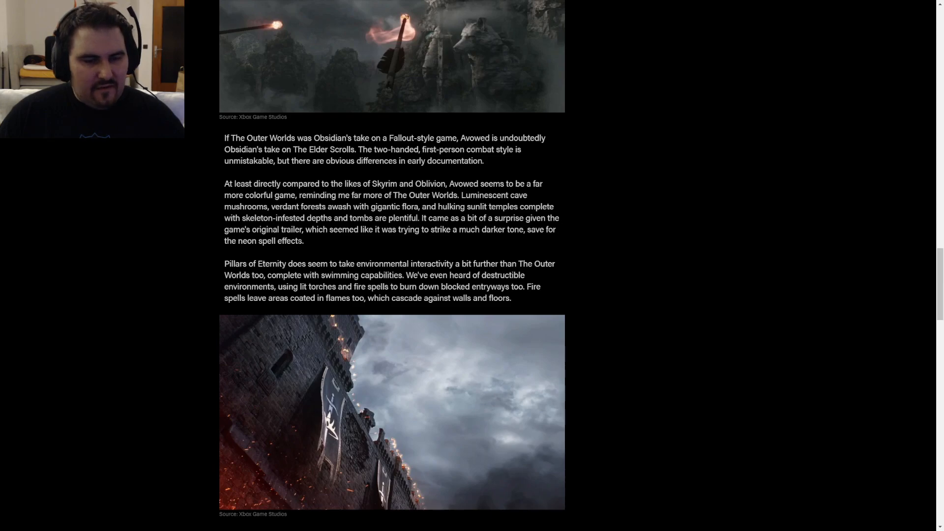
scroll(down, 3)
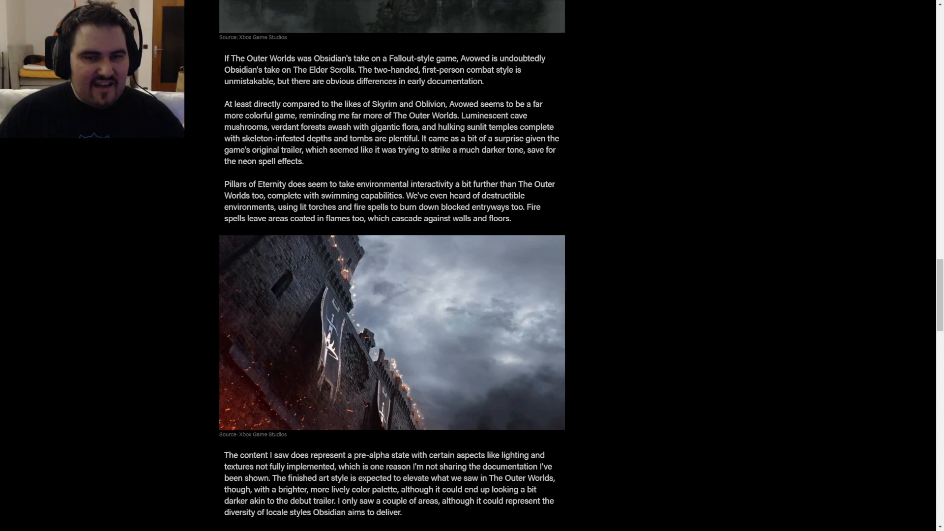
scroll(down, 3)
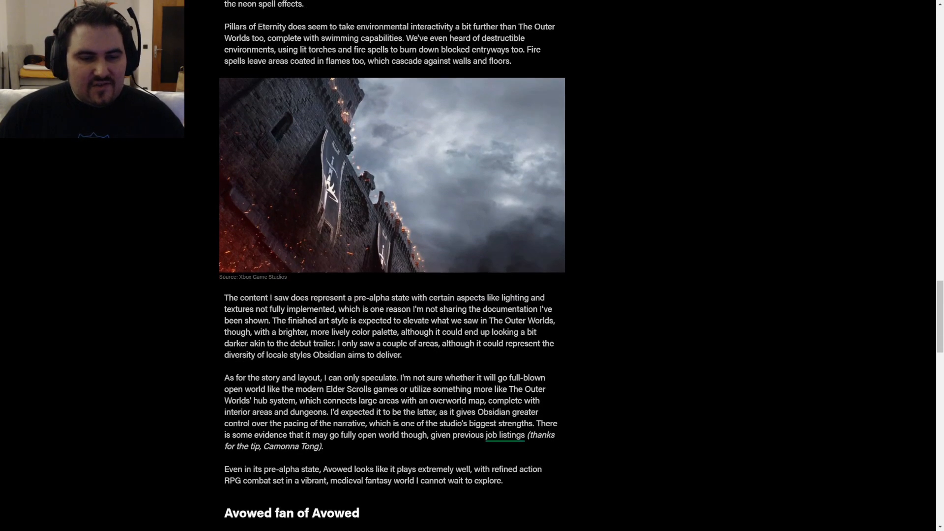
scroll(down, 3)
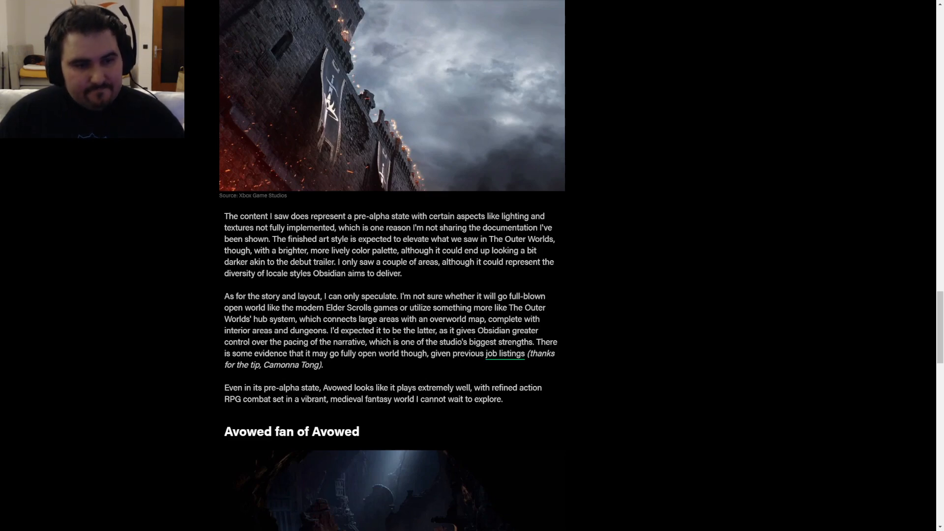
scroll(down, 3)
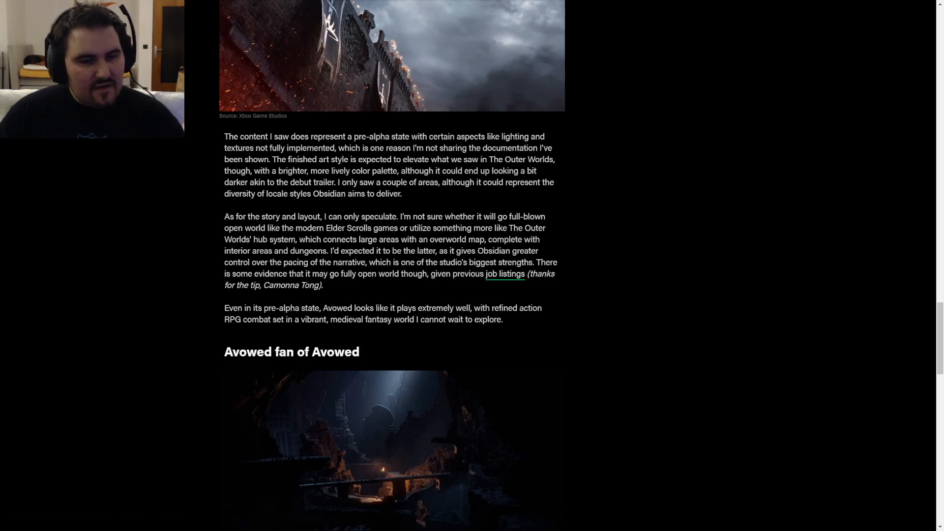
scroll(down, 3)
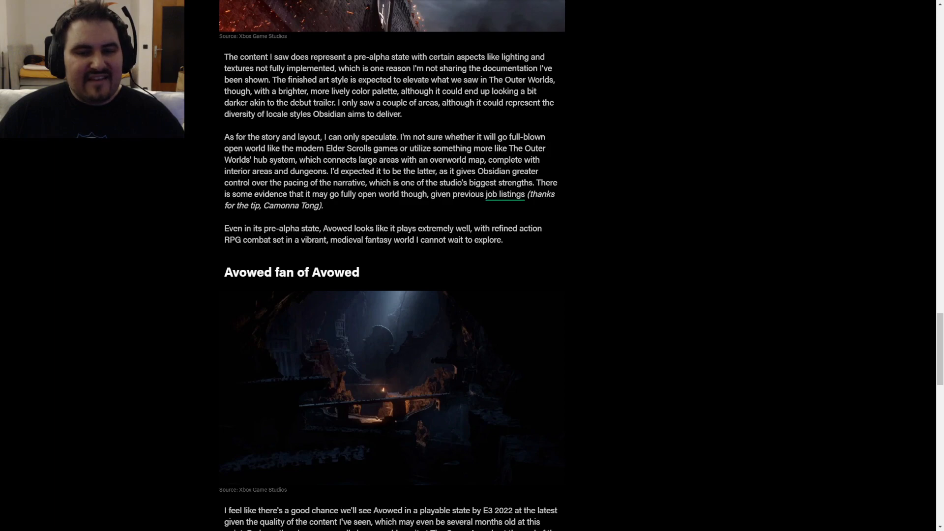
mouse_move(547, 231)
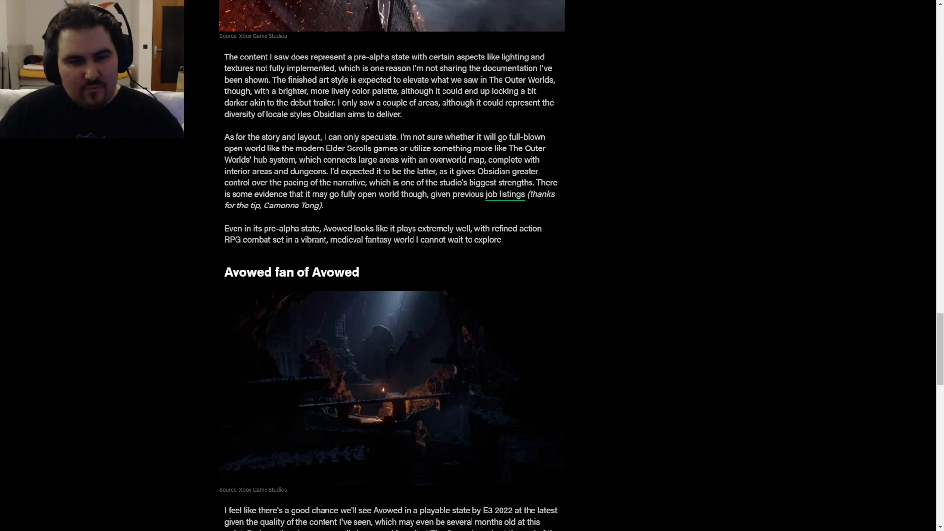
scroll(down, 3)
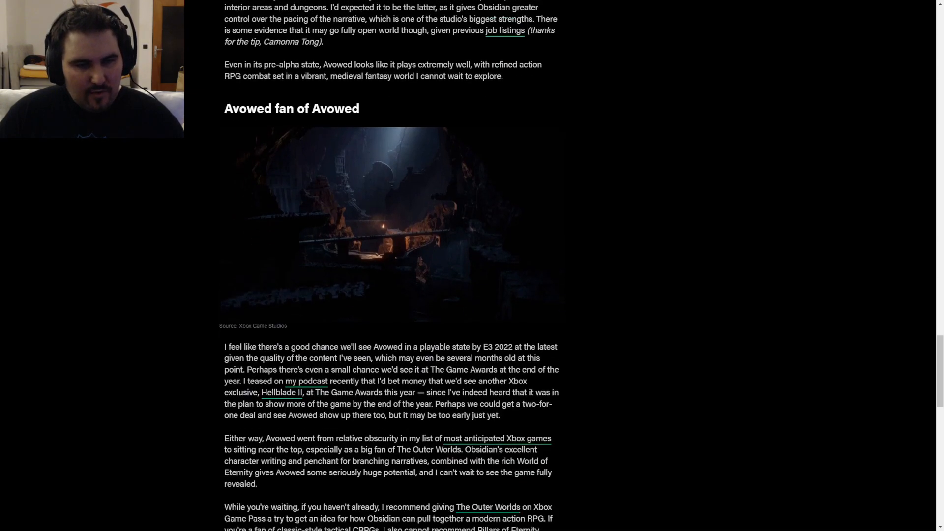
scroll(down, 3)
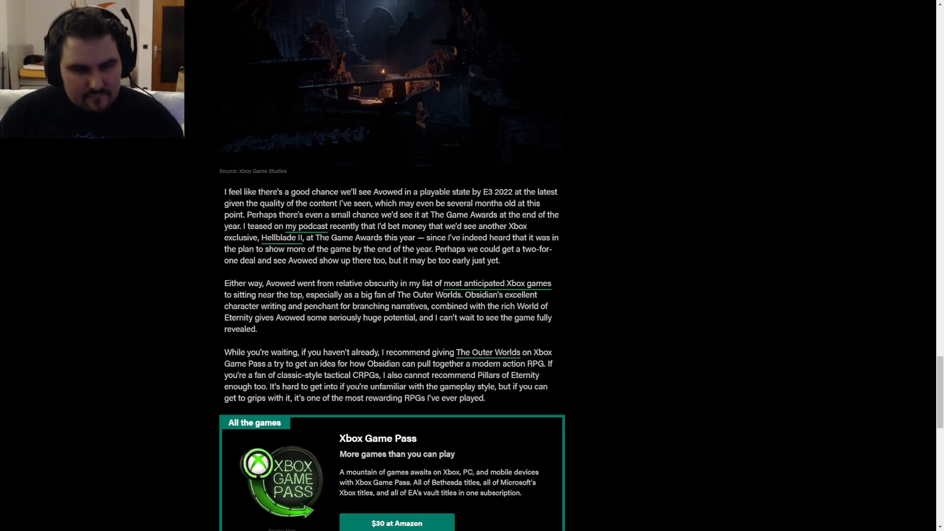
mouse_move(473, 335)
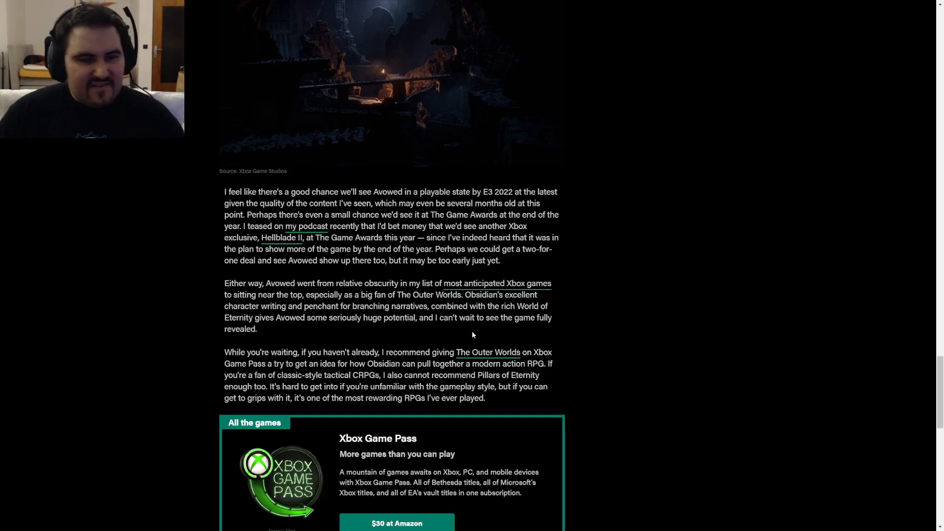